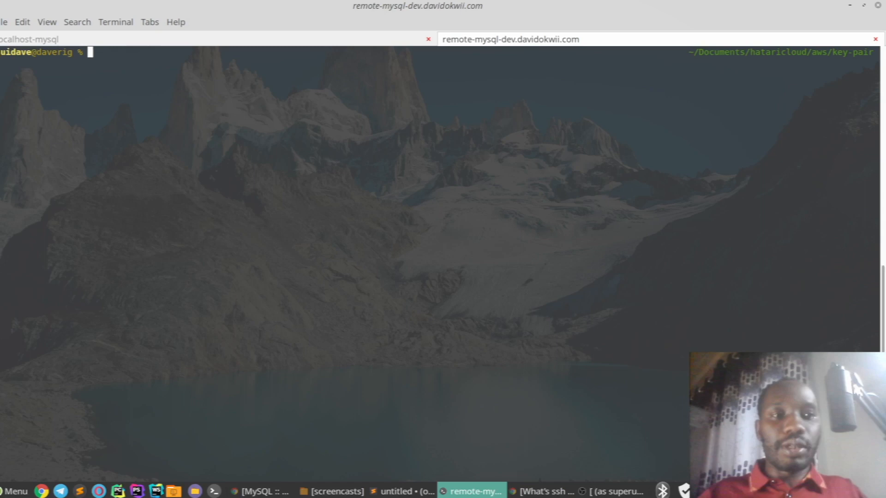
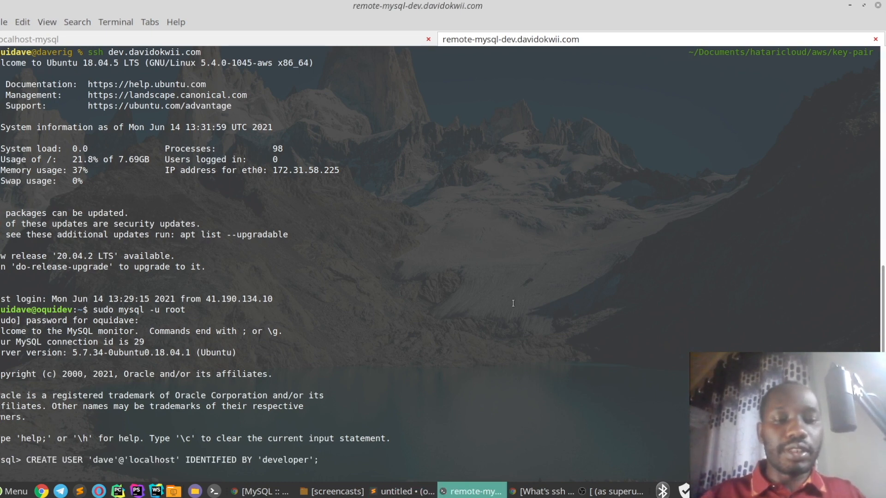
Step: SSH into the remote dev server and start the MySQL monitor with sudo mysql -u root
key("Return")
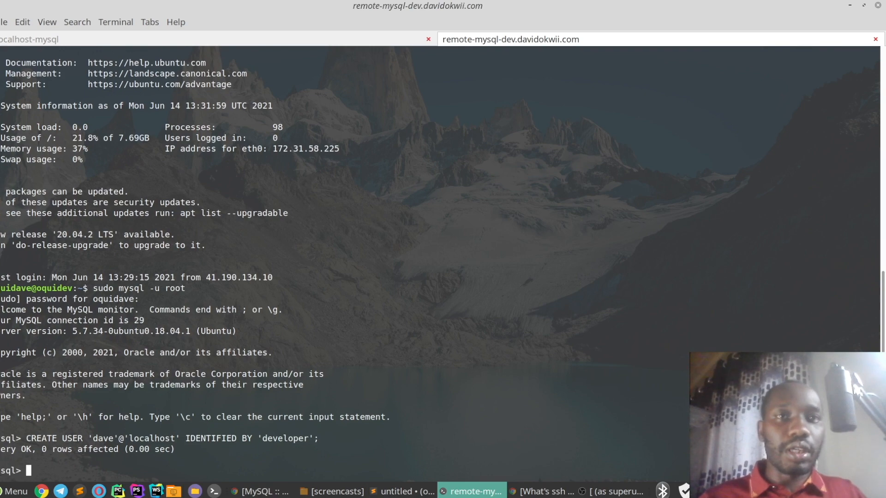
left_click(402, 491)
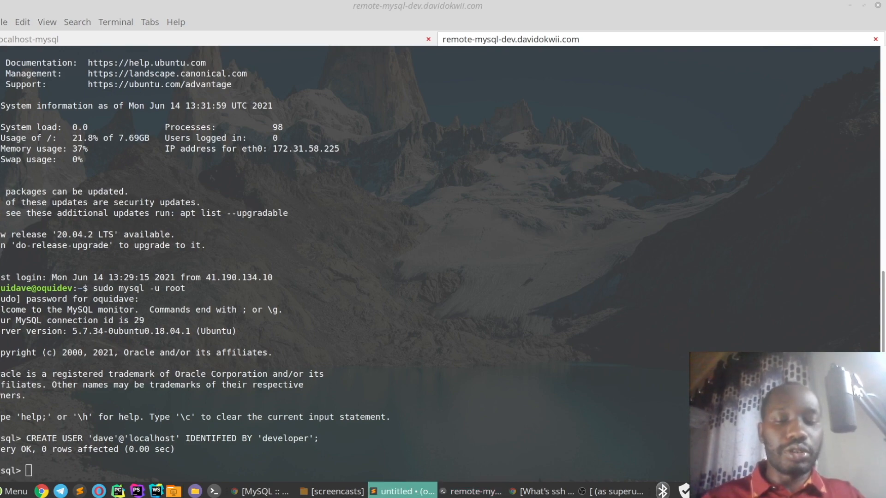
left_click(472, 491)
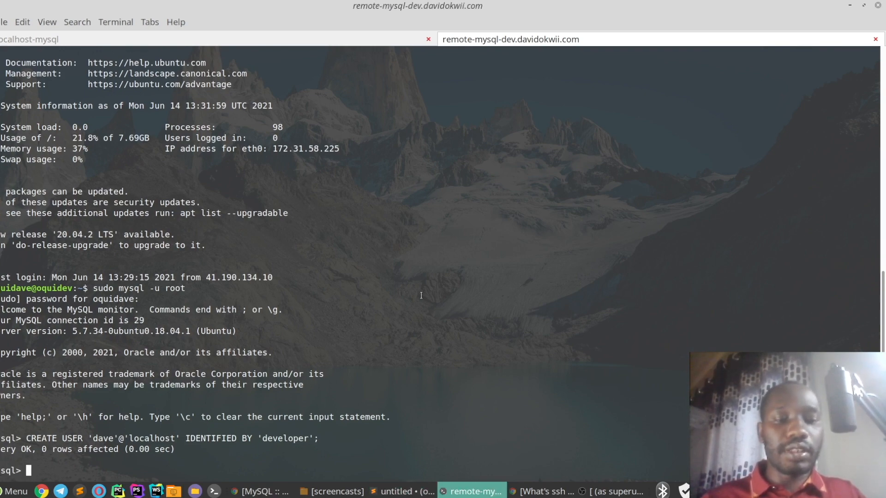
type("GRANT ALL PRIVILEGES ON *.* TO 'dave'@'localhost';")
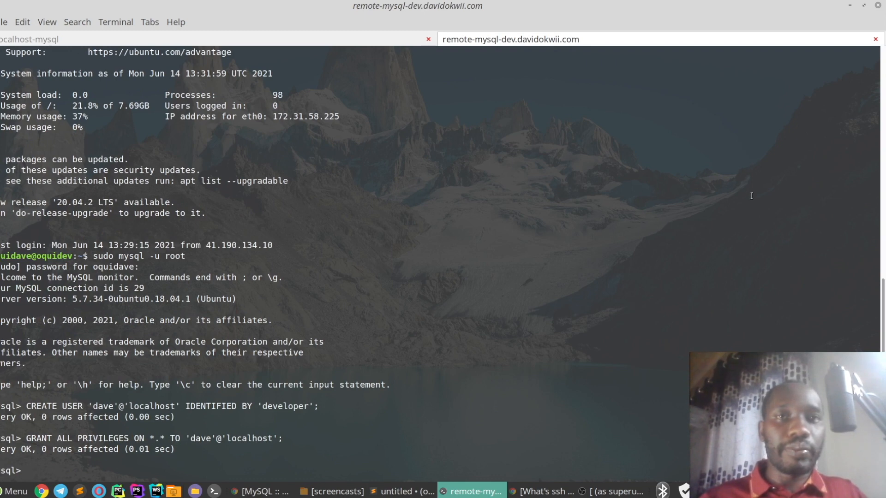
left_click(402, 491)
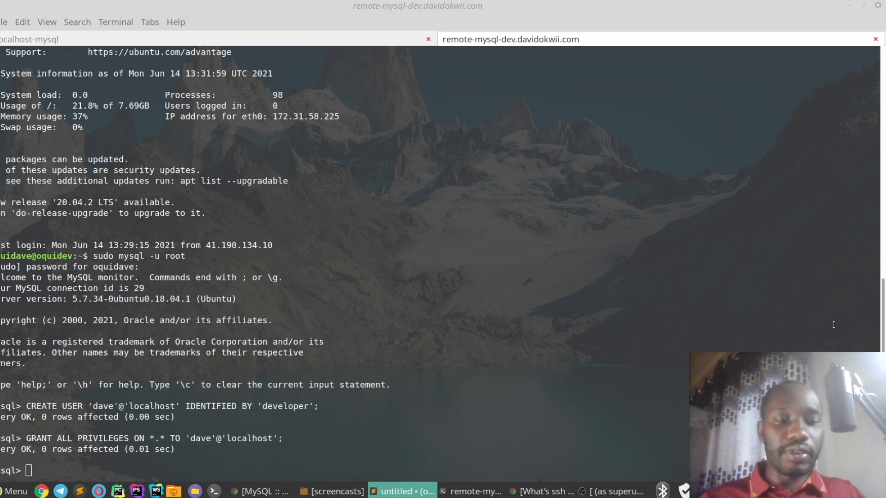
Step: Flush privileges and exit the MySQL shell back to the remote prompt
type("FLUSH PRIVILEGES;")
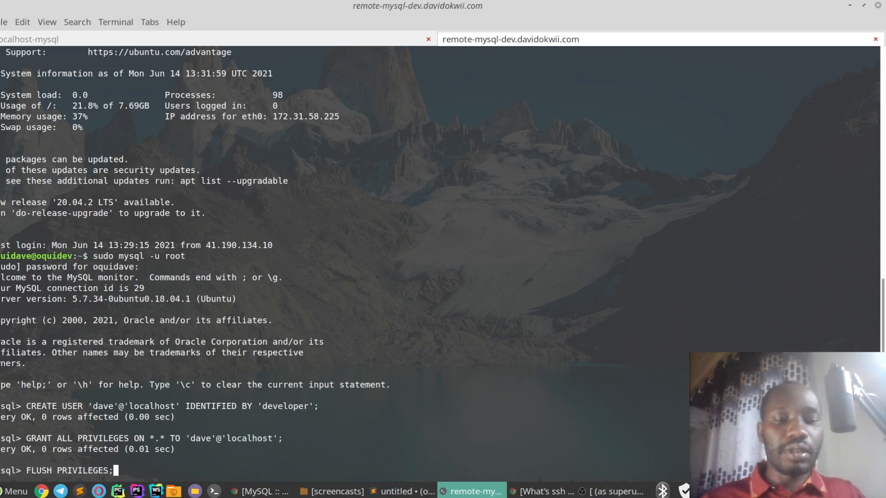
key("Return")
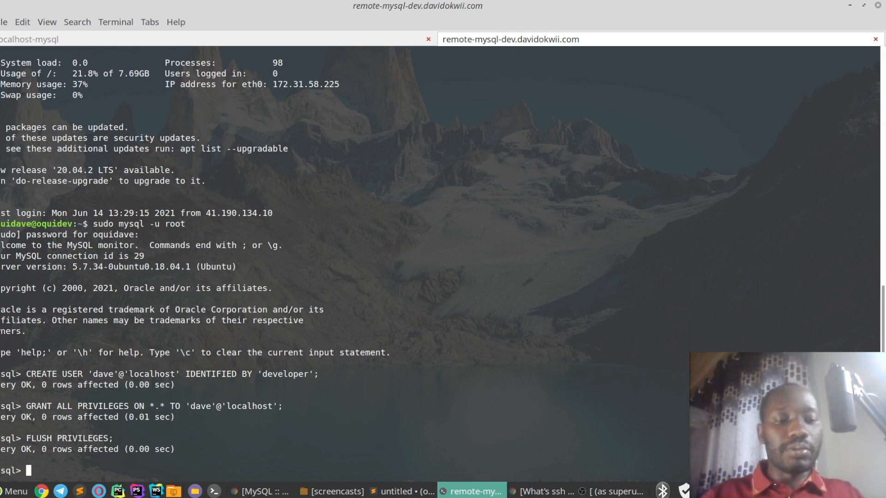
type("exit")
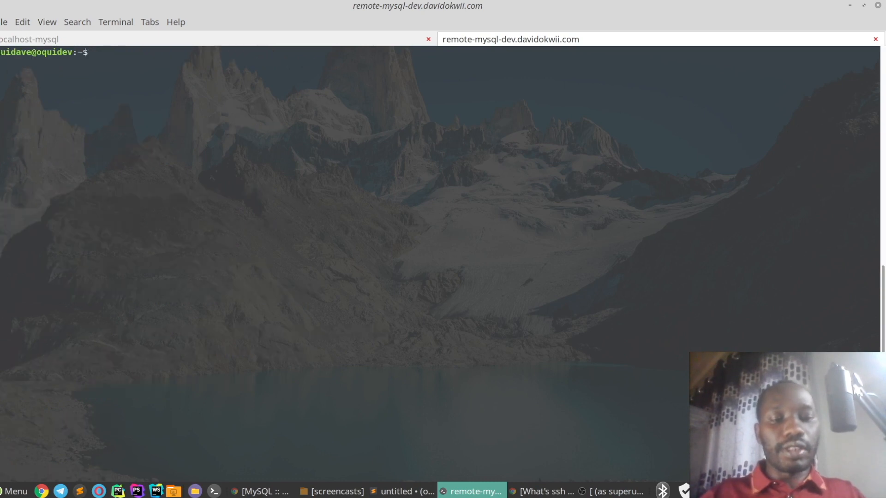
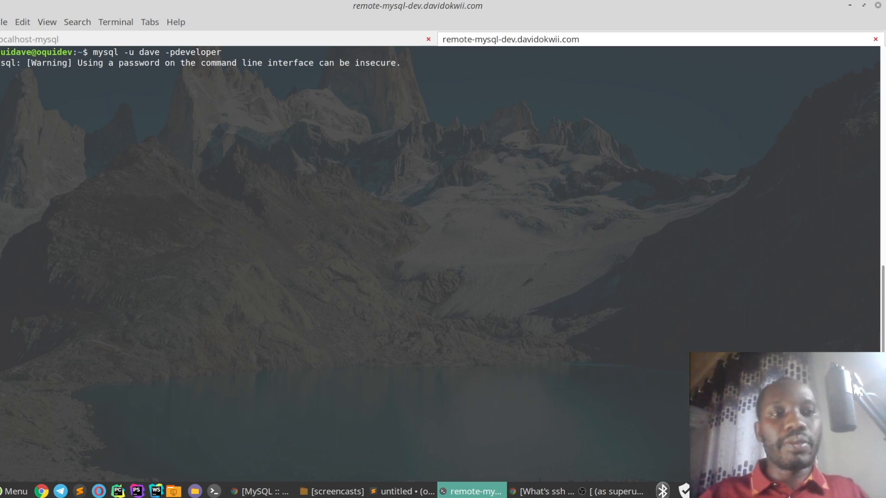
Step: Log into MySQL as dave with the developer password
key("Return")
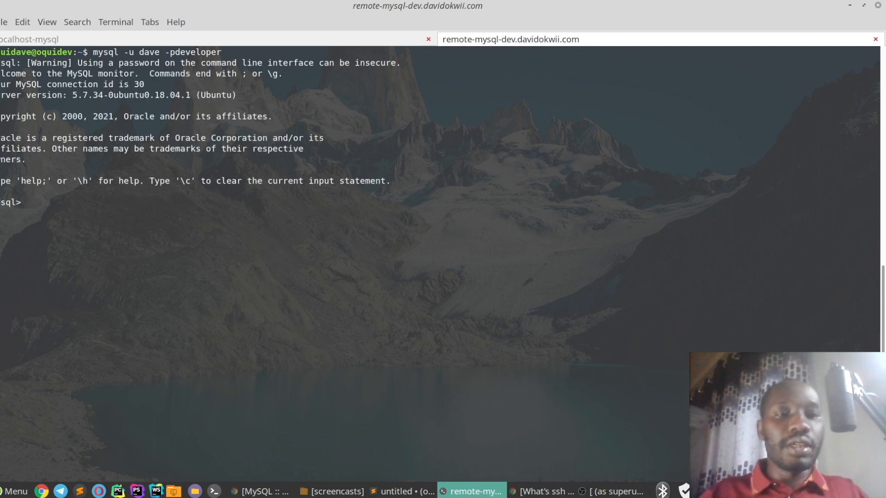
Step: Create a database named test and list the databases to confirm it
type("create data")
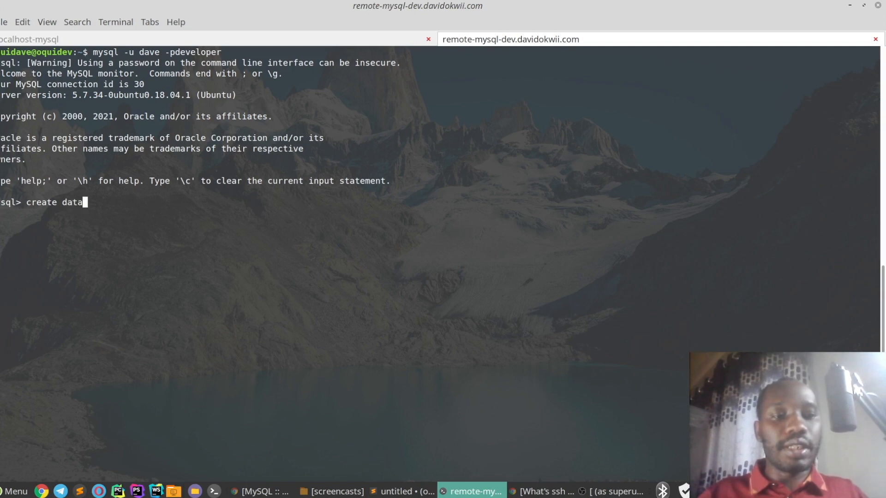
type("base test;")
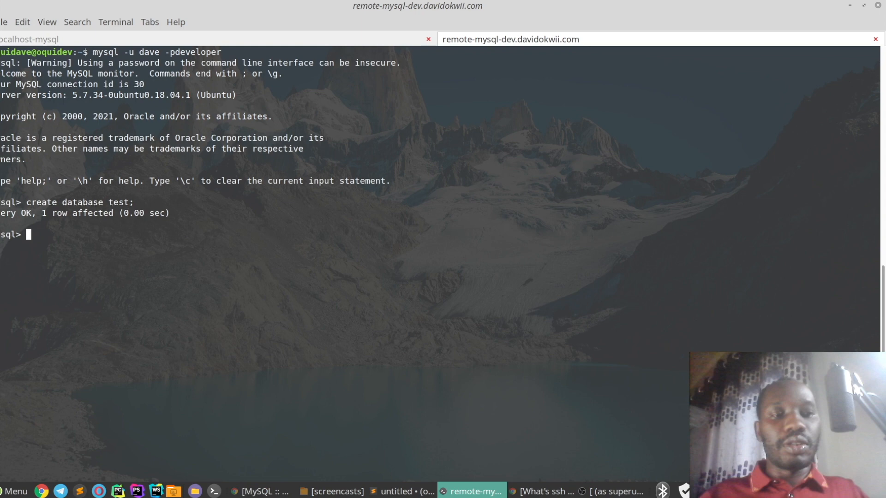
type("show")
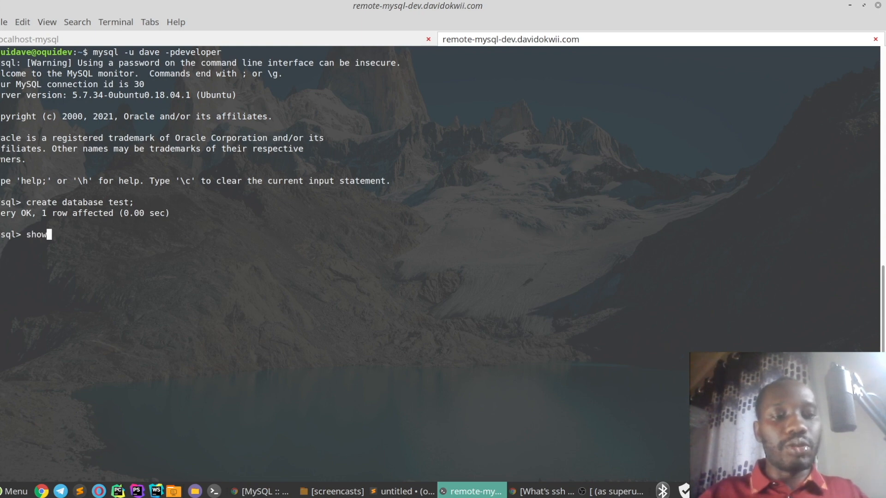
type("dat")
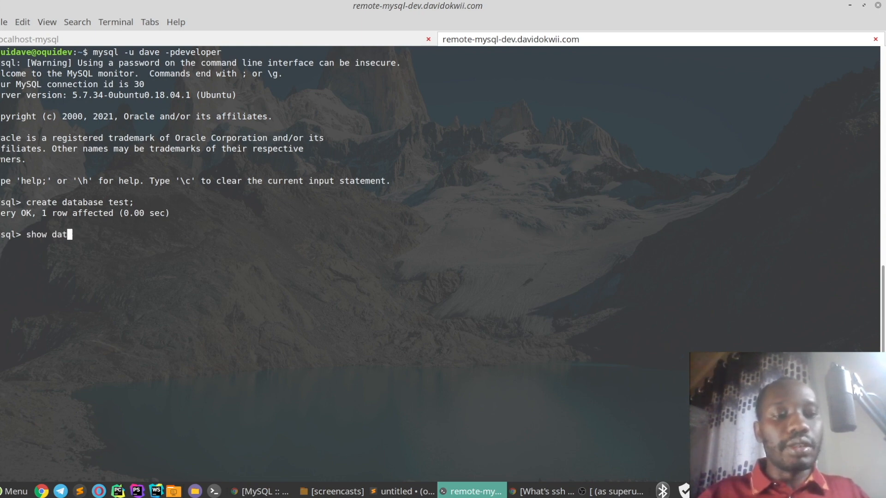
type("abase")
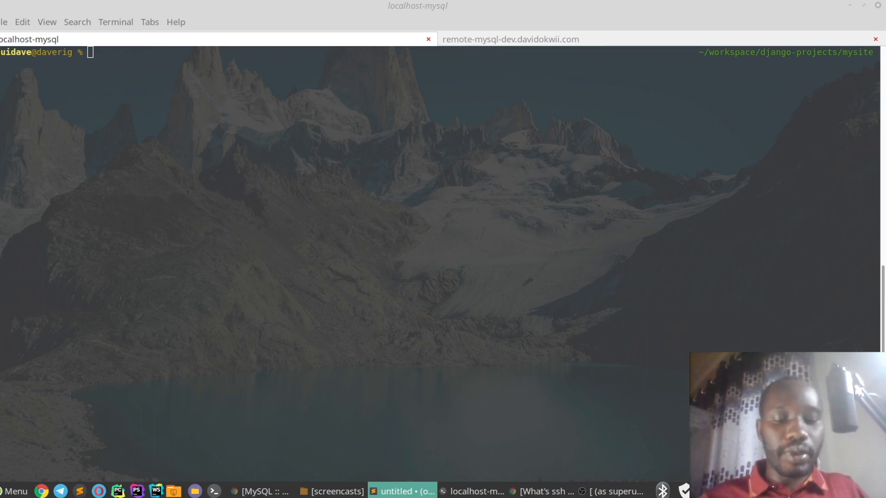
Step: Launch ssh -fnNT -L 3305:localhost:3306 dev.davidokwii.com, then prepare sudo fuser -k 3305/tcp
left_click(471, 491)
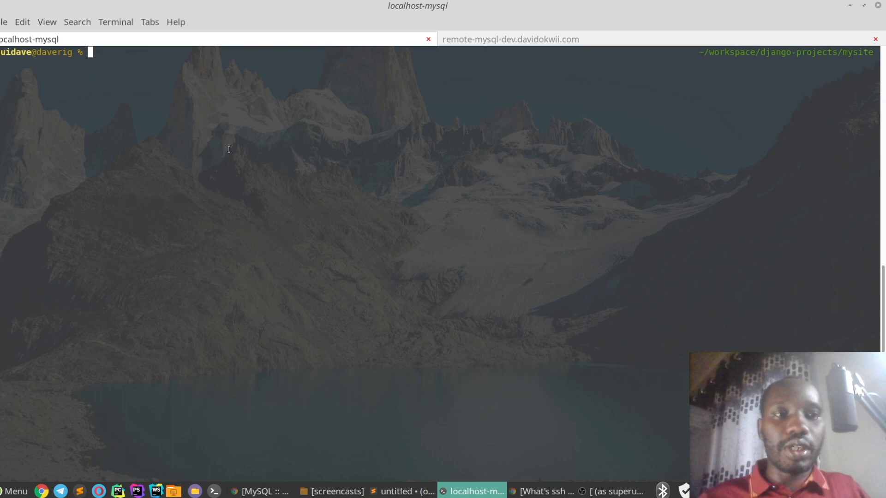
type("ssh -fnNT -L 3305:localhost:3306 dev.davidokwii.com")
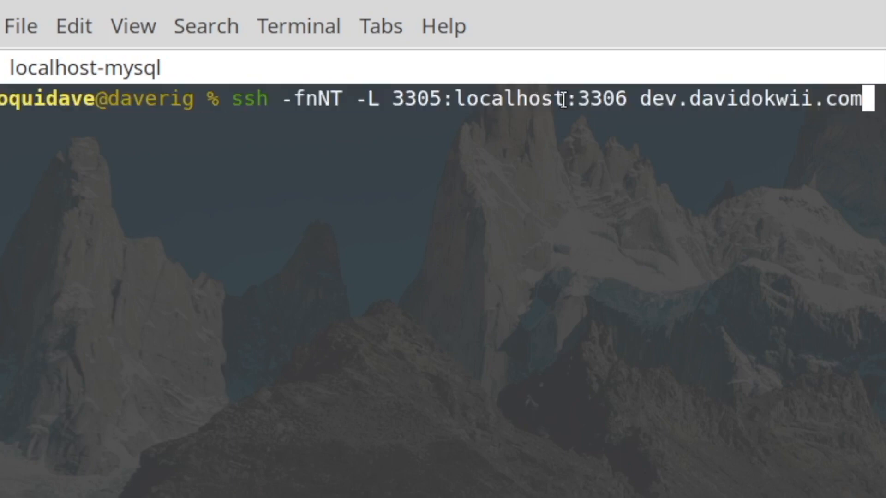
double_click(508, 98)
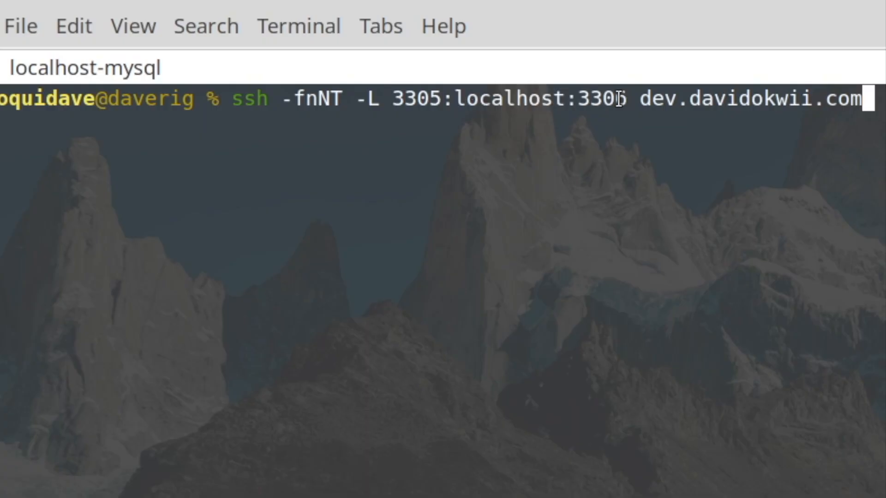
double_click(596, 99)
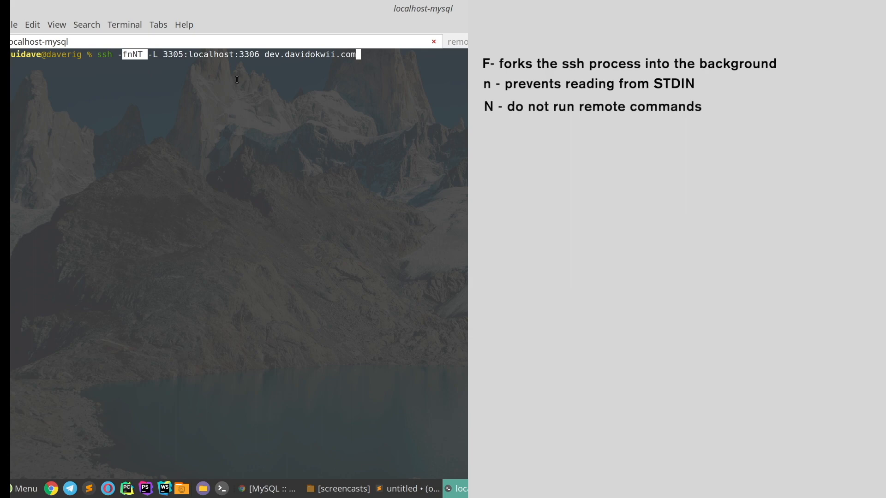
mouse_move(260, 73)
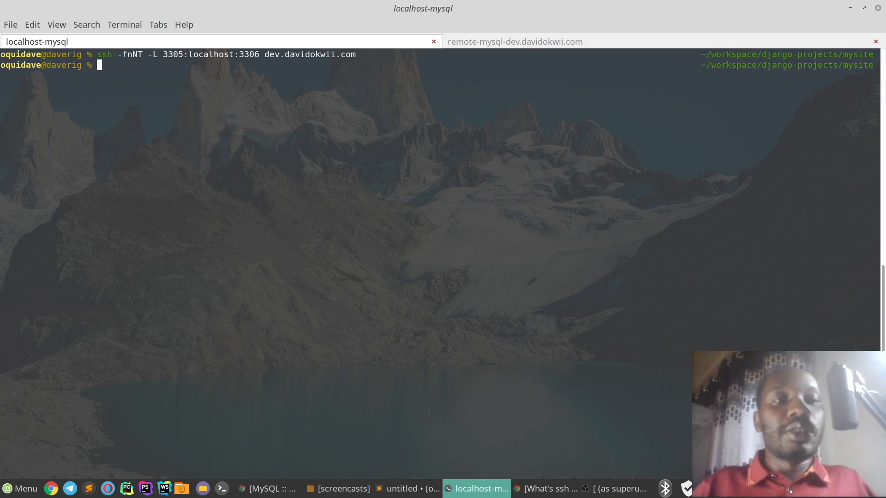
type("sudo fuser -k 3305/tcp")
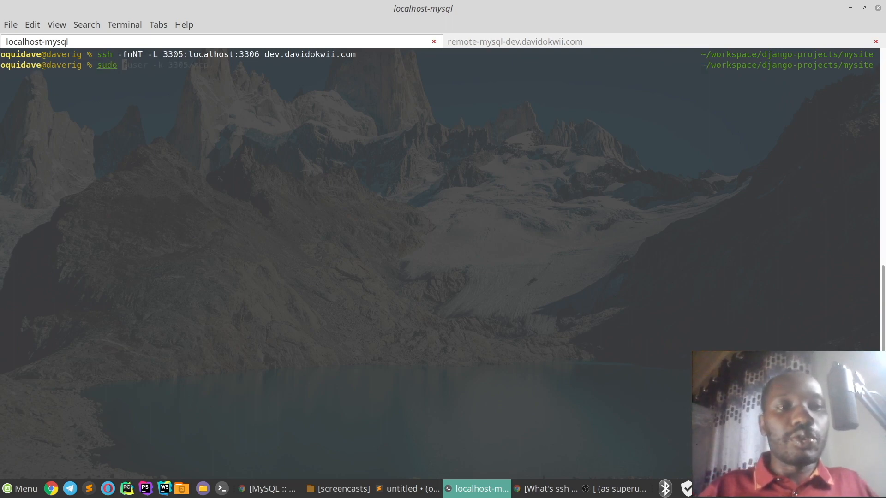
Step: Free port 3305 with fuser -k and verify with lsof that ssh is listening on it
type("fuser -k 3305/tcp")
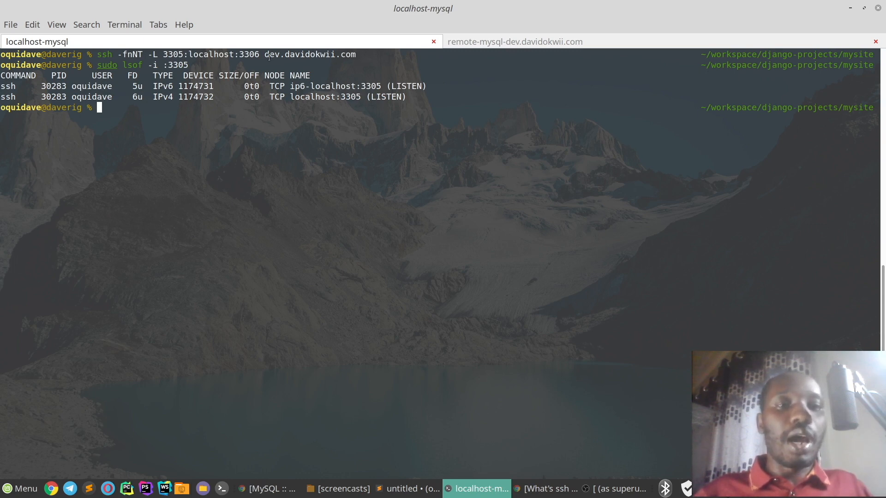
double_click(223, 54)
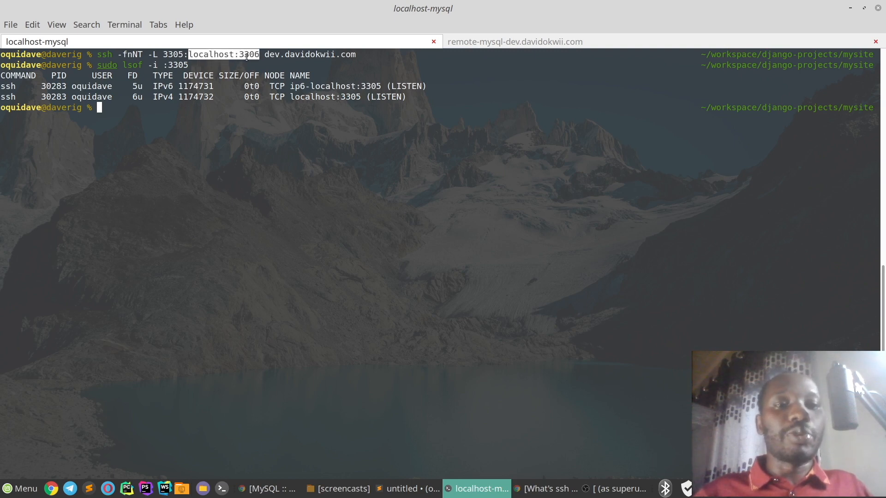
mouse_move(345, 54)
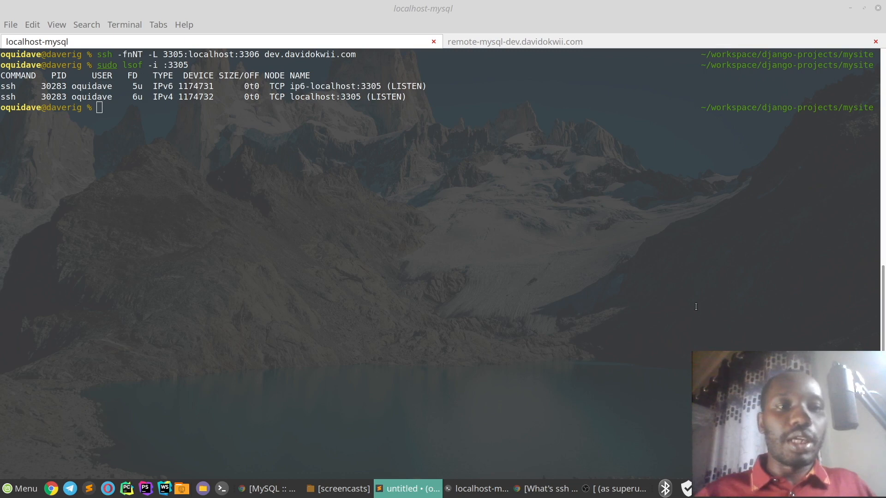
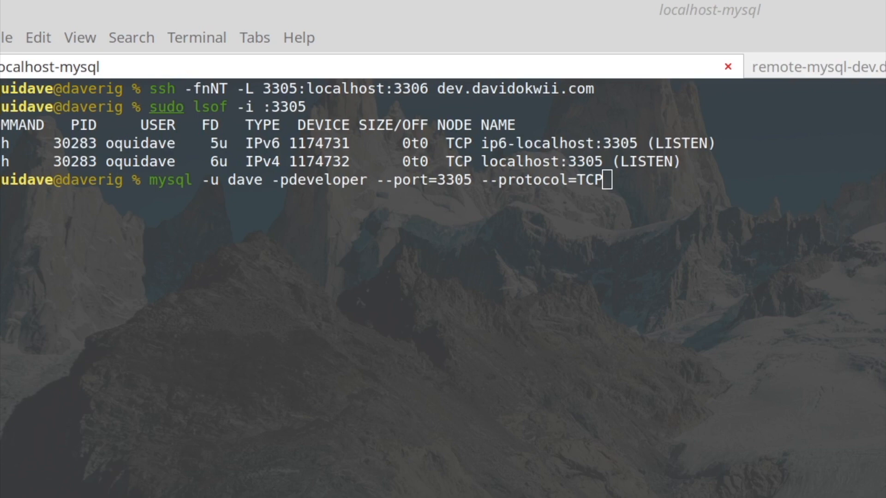
Step: Connect as dave on port 3305 with --protocol=TCP so the MySQL monitor opens after the socket error
mouse_move(676, 240)
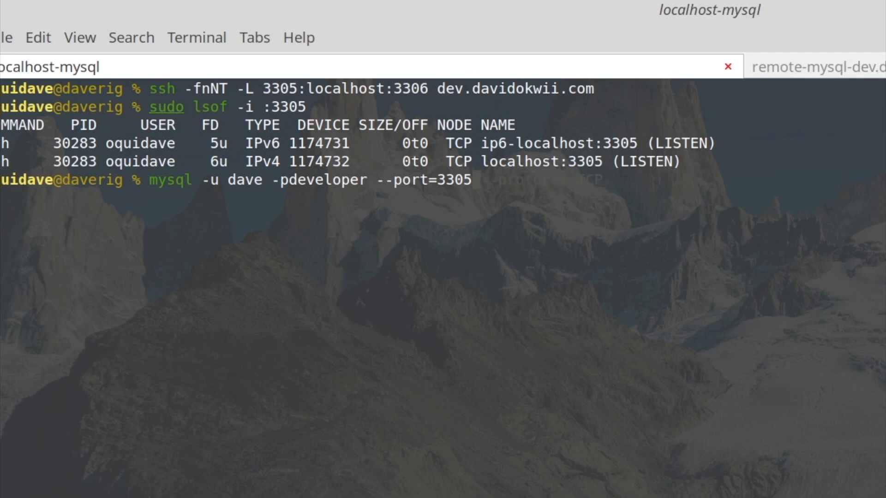
type("-")
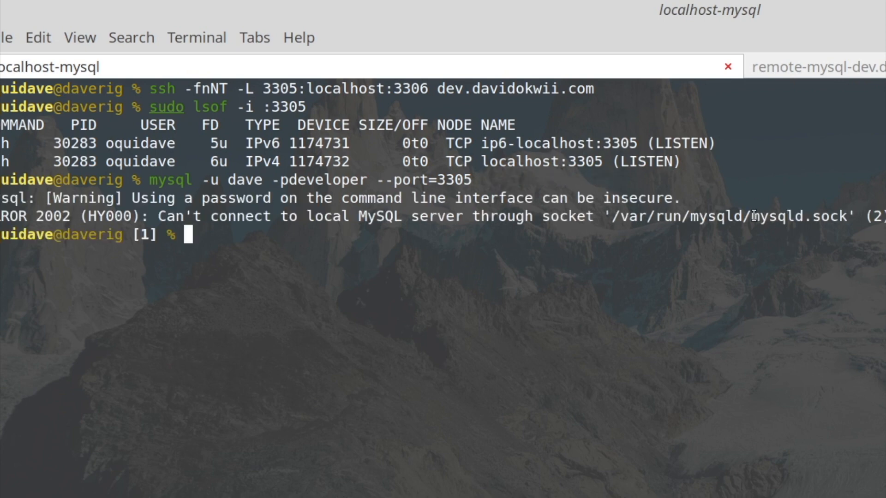
double_click(729, 216)
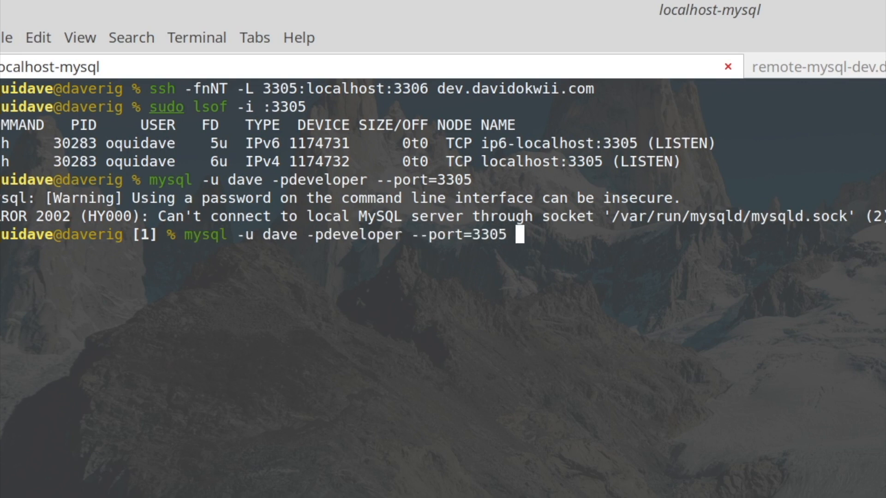
type("--protocol=TCP")
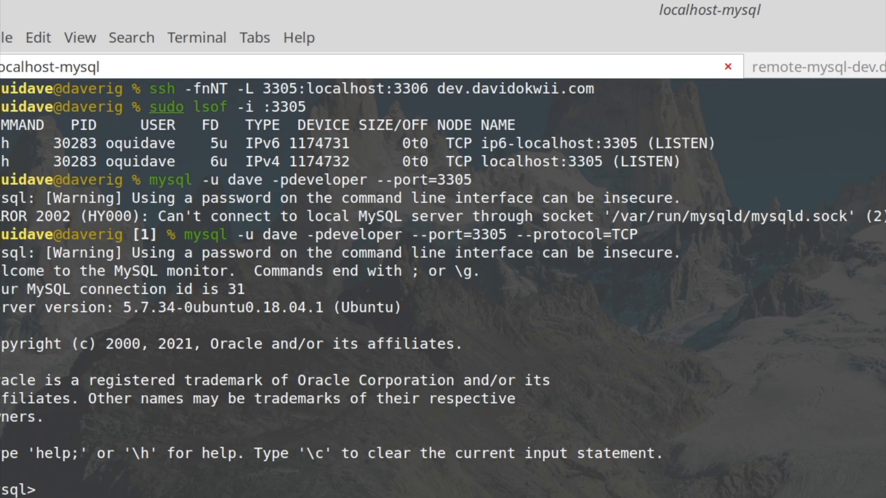
Step: List the databases over the tunnel, then create database test2
type("sh")
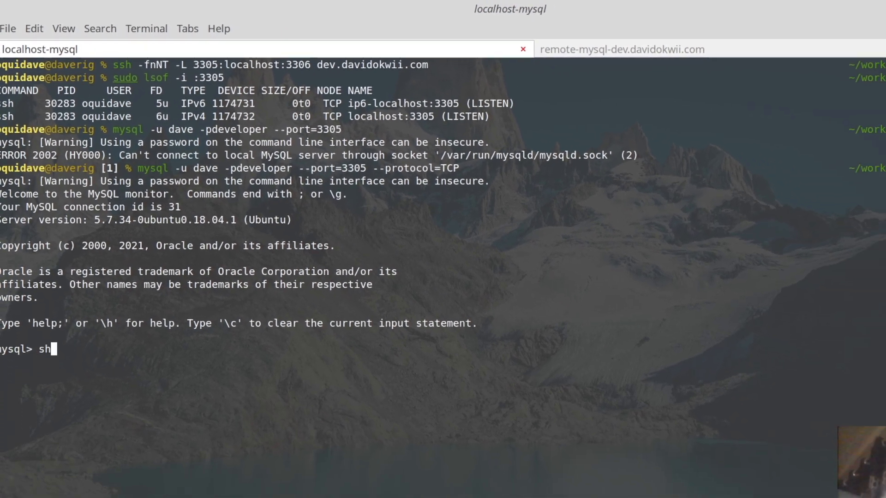
type("ow databases;")
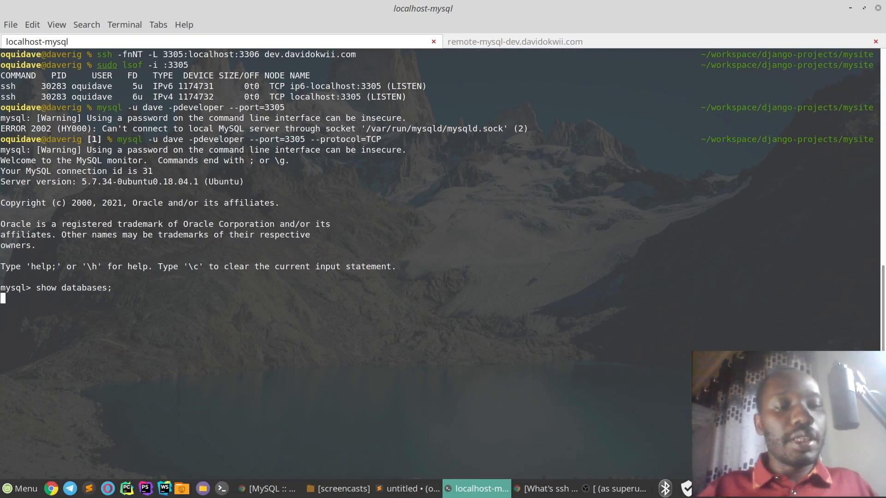
key("Return")
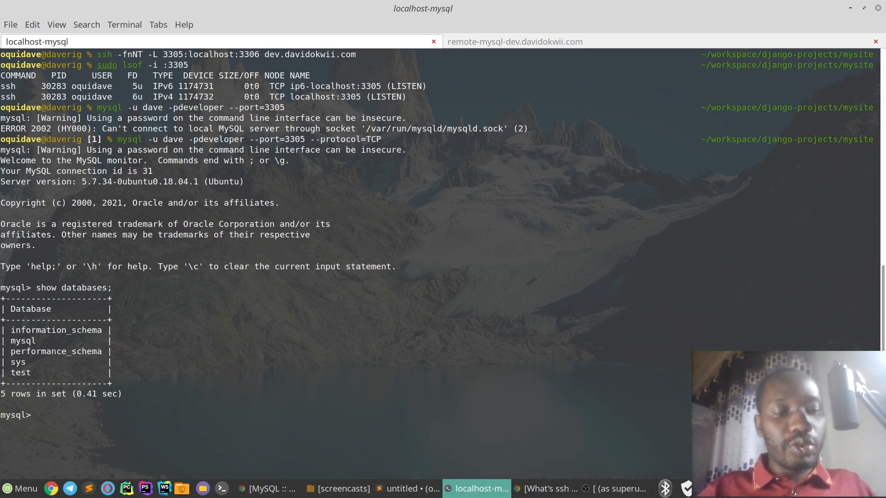
type("create databas")
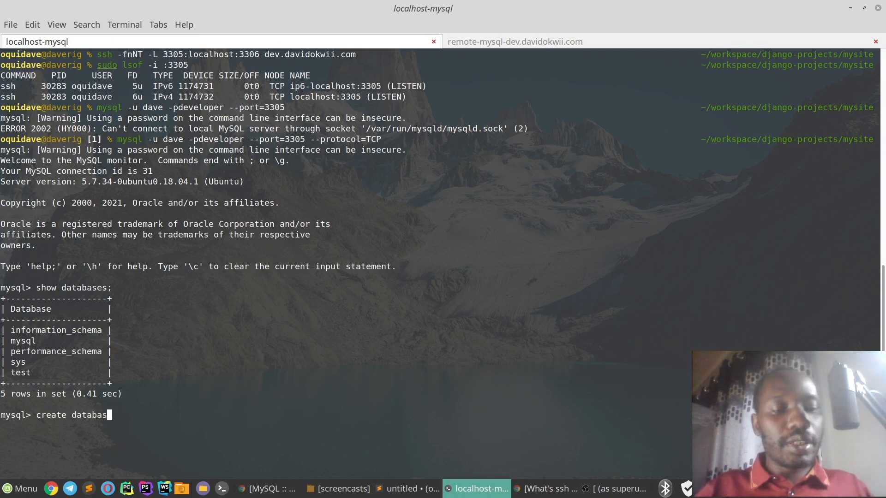
type("e test2;")
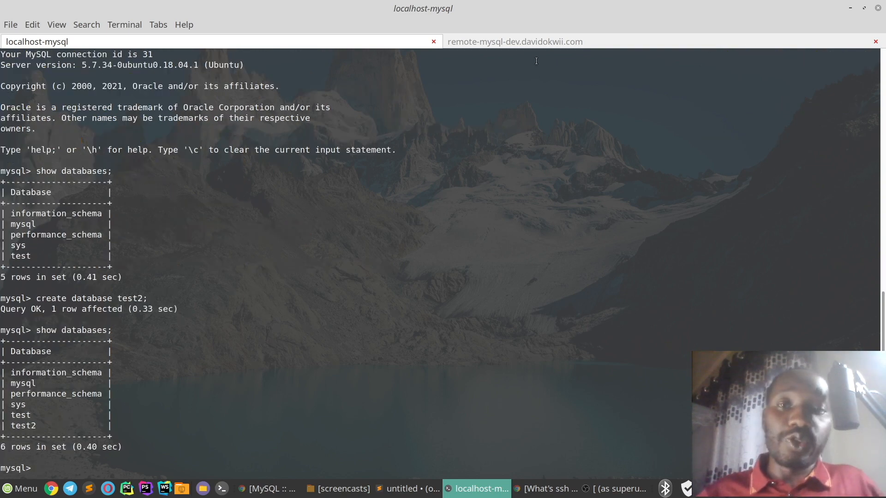
Step: On the remote session, list databases to see test2 and create database test3
left_click(514, 42)
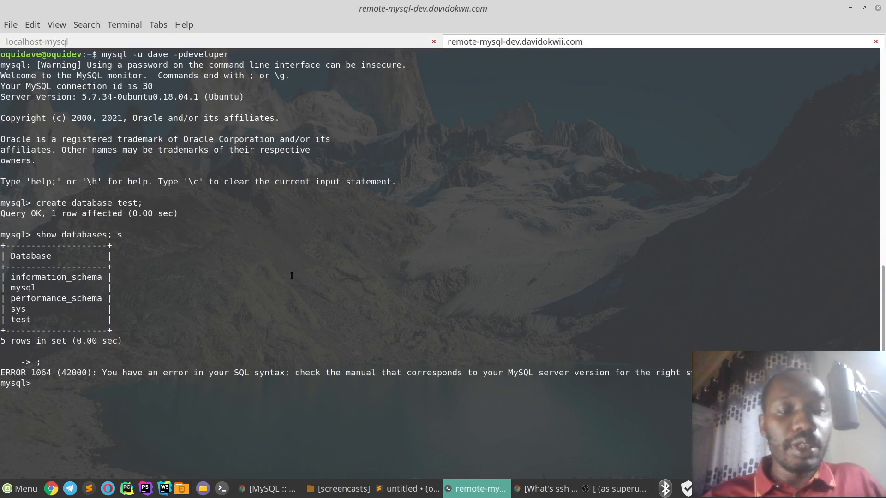
type(";")
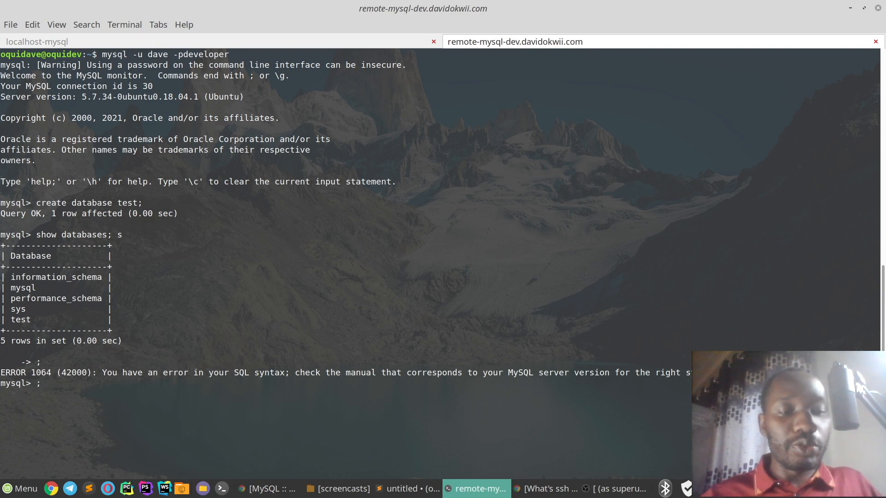
type("show databases; s")
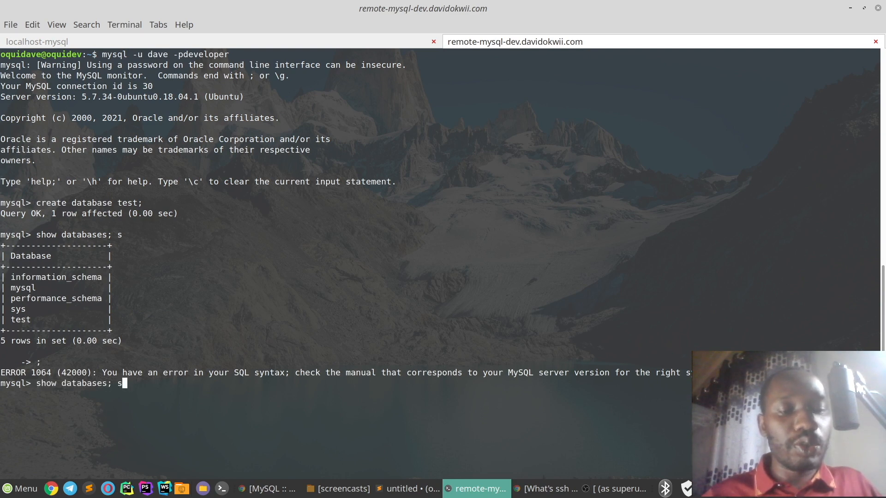
key("Return")
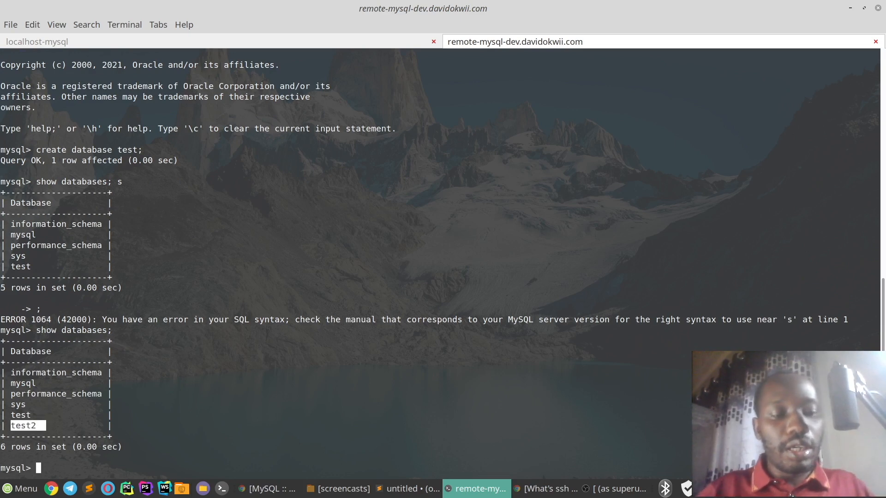
type("create data")
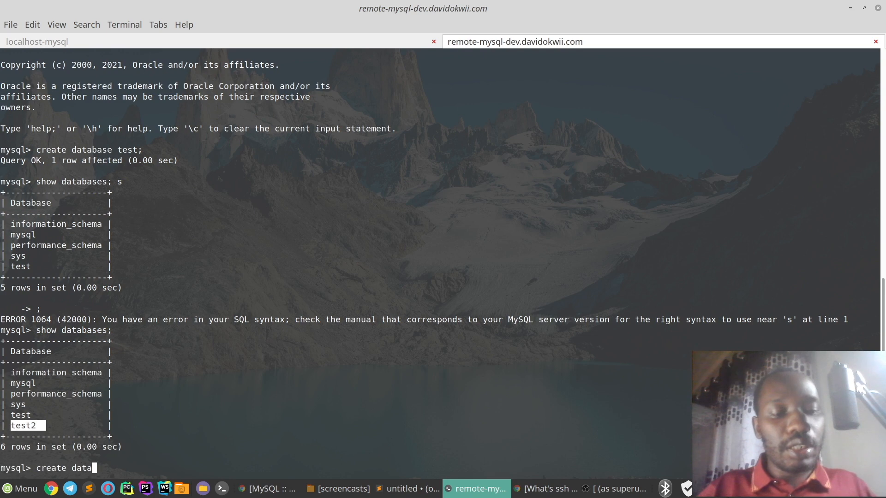
type("base test3;")
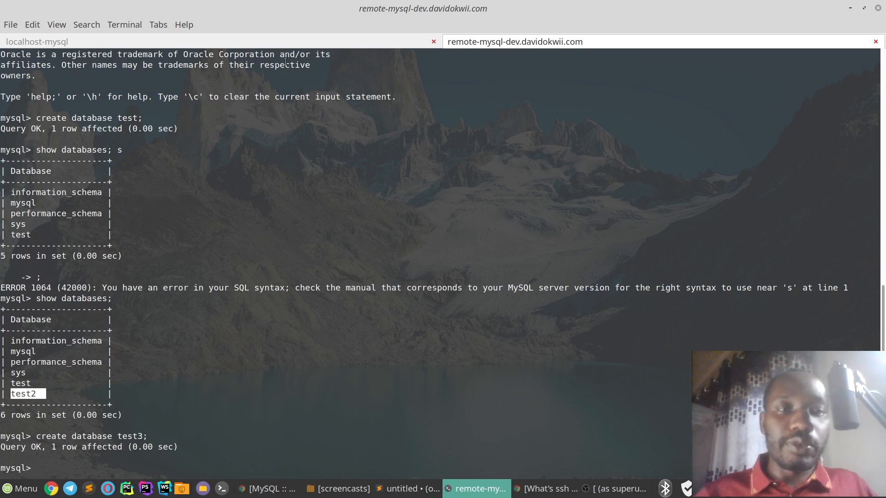
Step: Back in the local tunnelled session, list databases and select test3 in the seven-row list
left_click(37, 42)
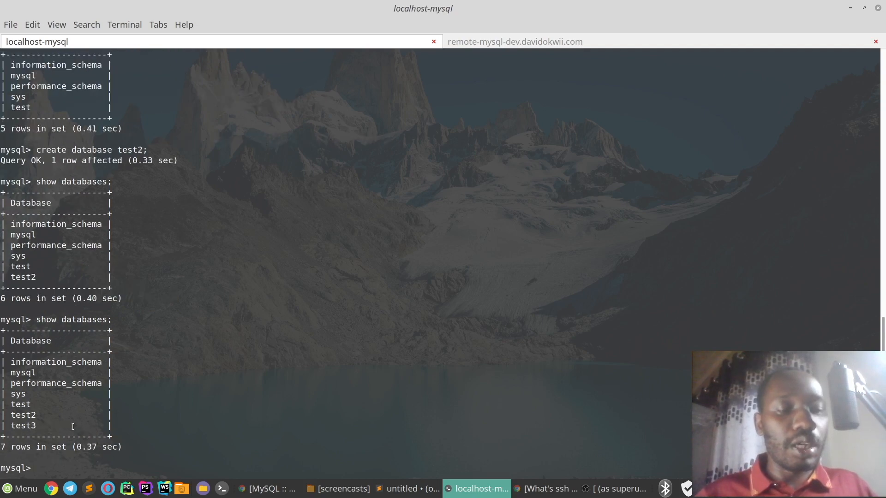
double_click(22, 426)
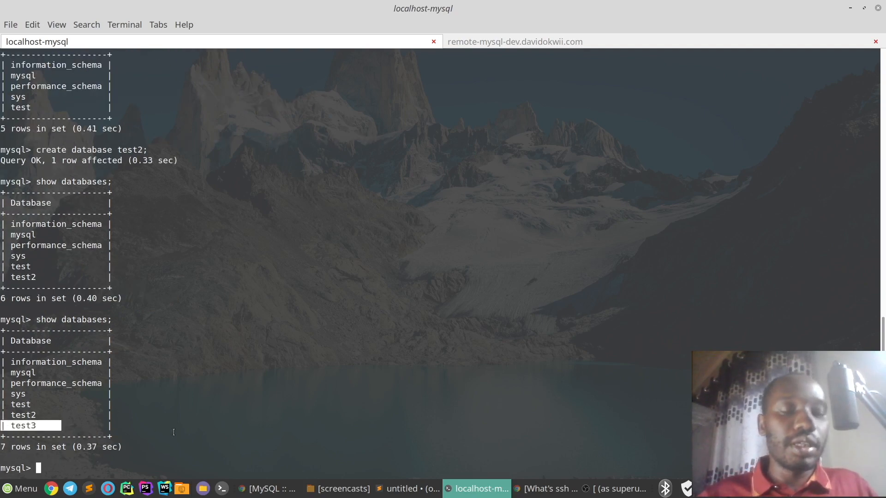